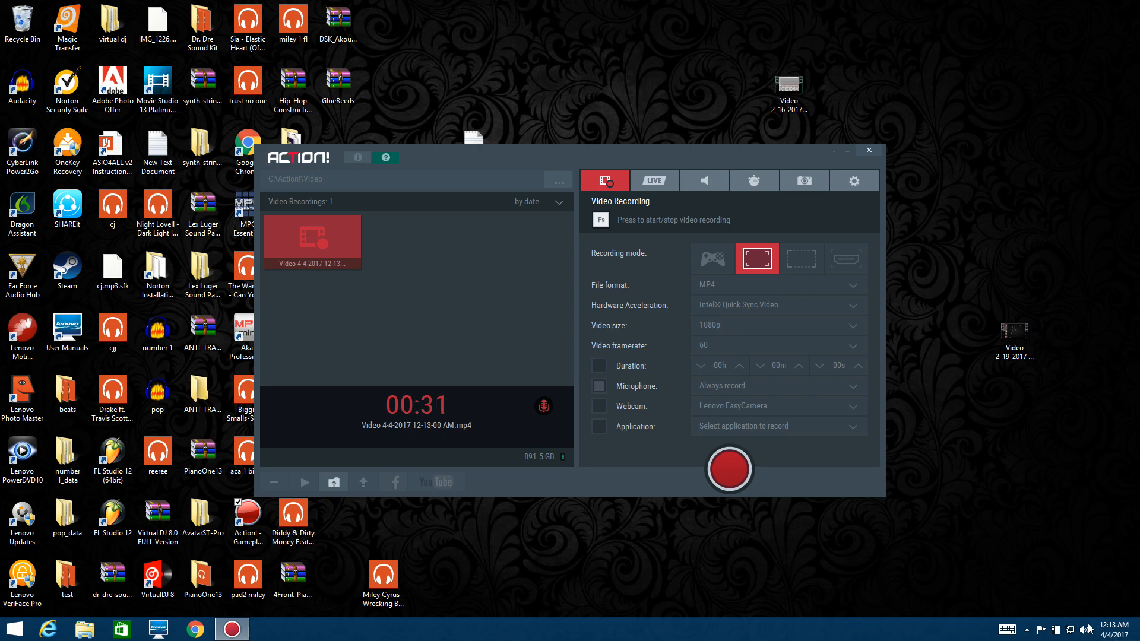
- Right-click the taskbar speaker icon to show the sound device options menu
{"action": "right_click", "coordinate": [1089, 629]}
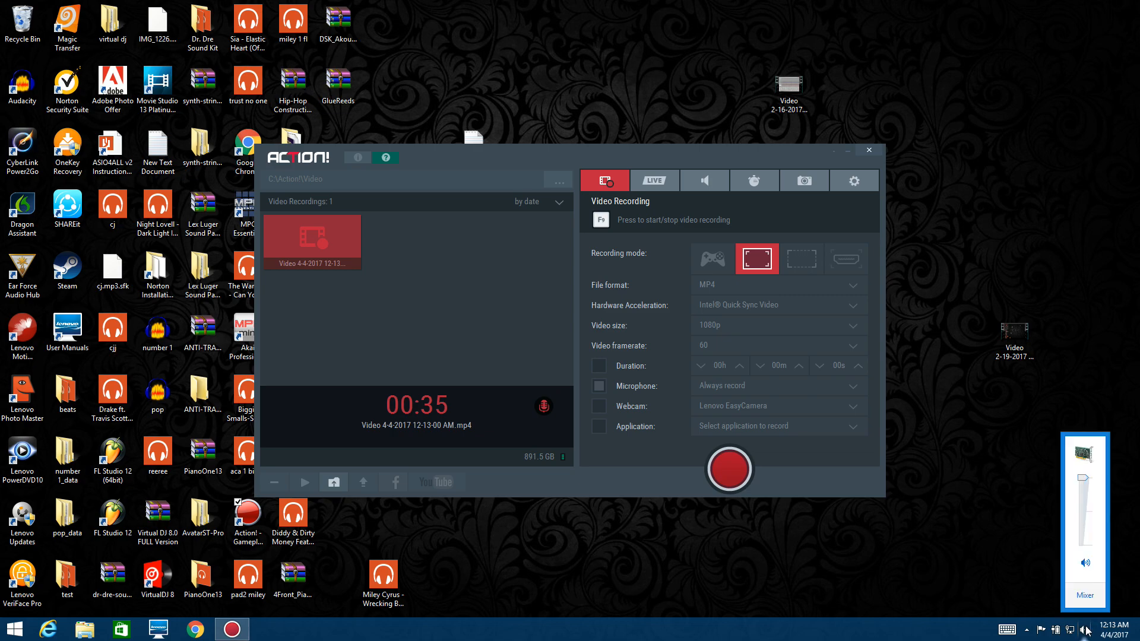
{"action": "right_click", "coordinate": [1088, 630]}
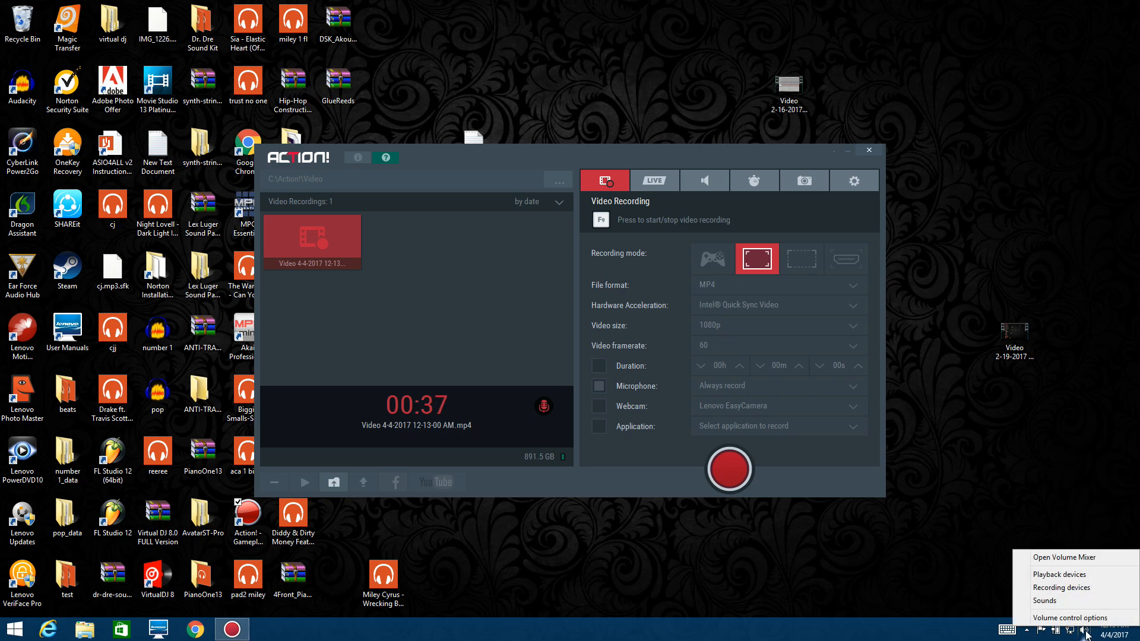
{"action": "mouse_move", "coordinate": [1061, 589]}
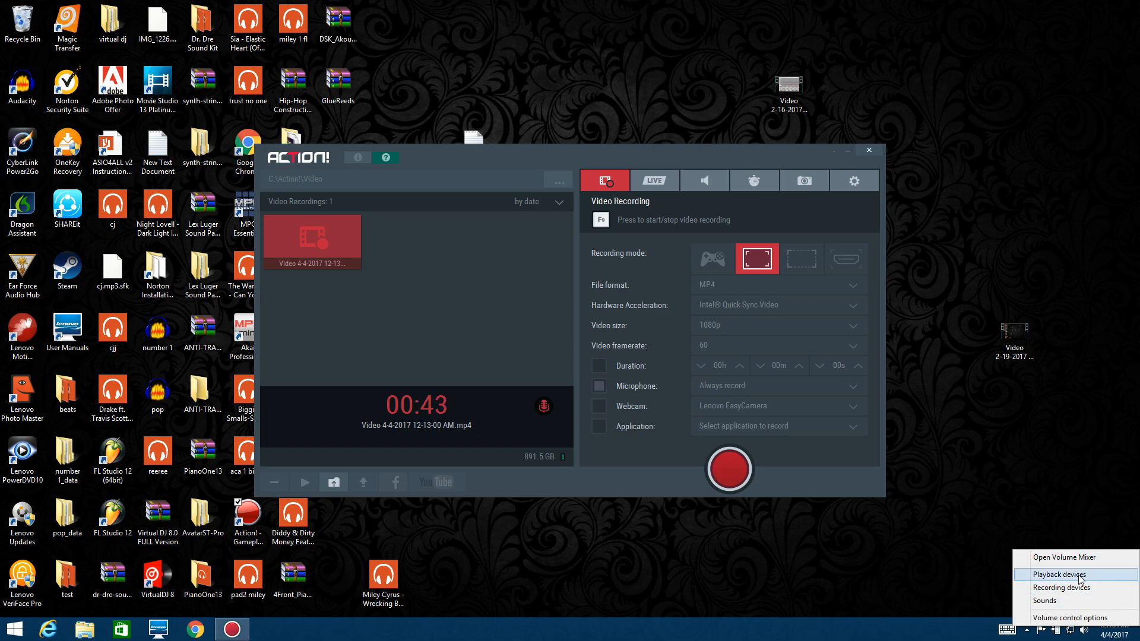
{"action": "mouse_move", "coordinate": [1067, 588]}
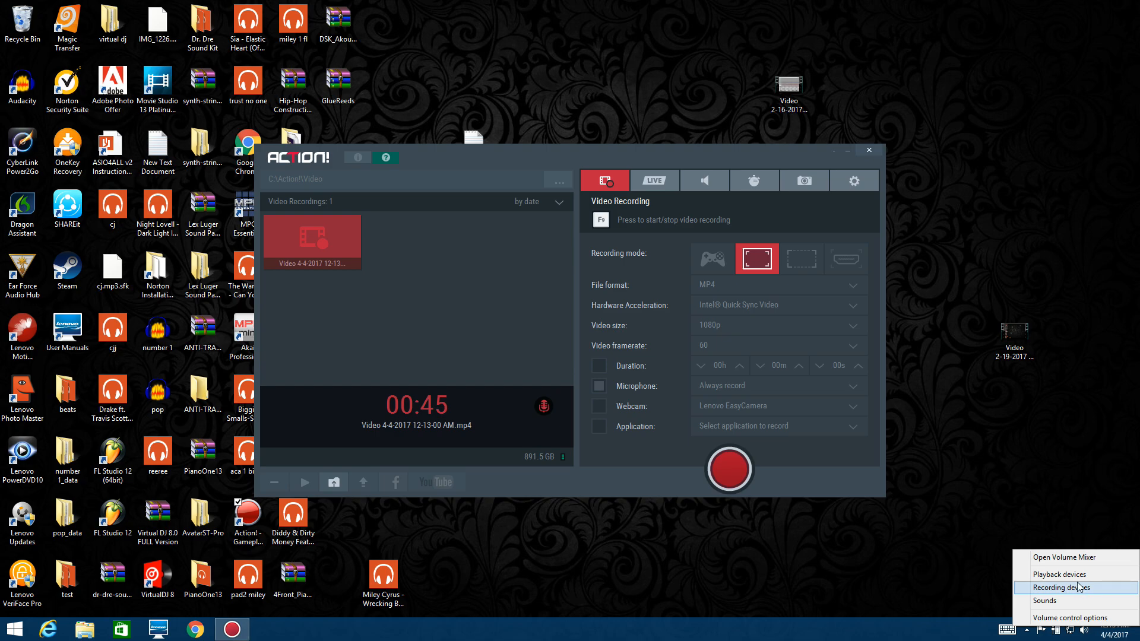
{"action": "mouse_move", "coordinate": [1062, 575]}
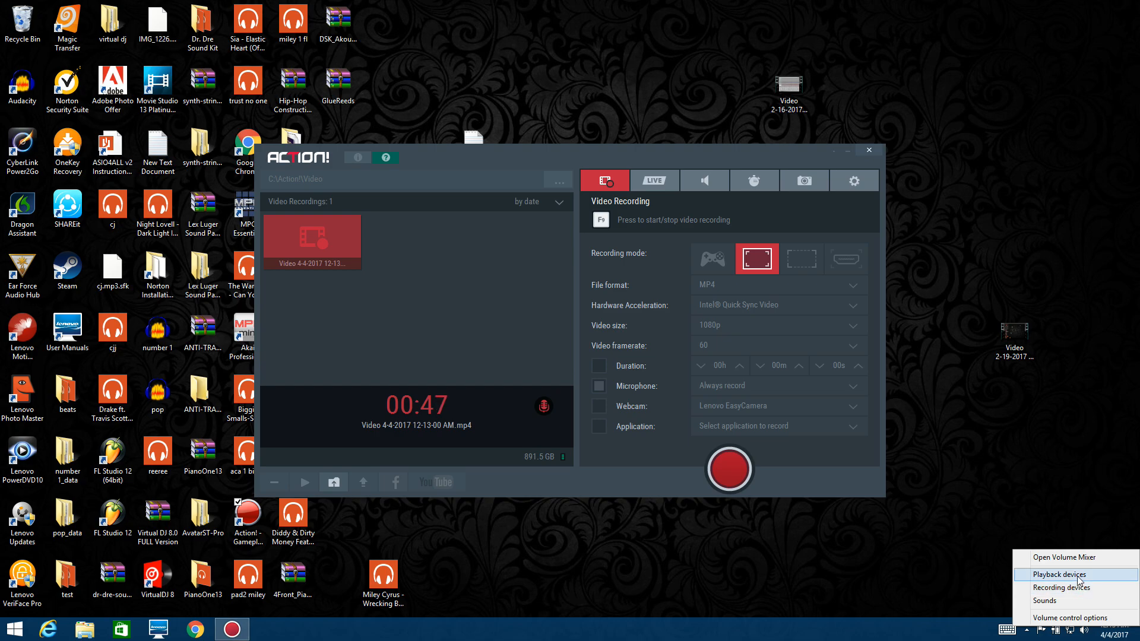
- Open the Sound panel's Recording devices and show the Focusrite USB context menu
{"action": "left_click", "coordinate": [1061, 574]}
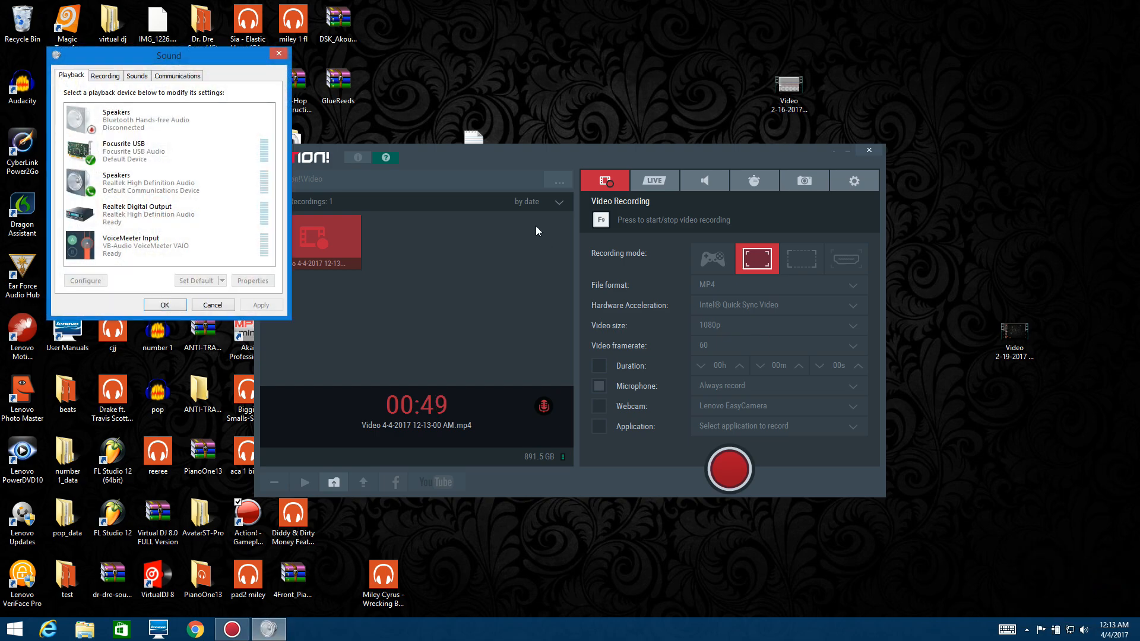
{"action": "left_click", "coordinate": [106, 75]}
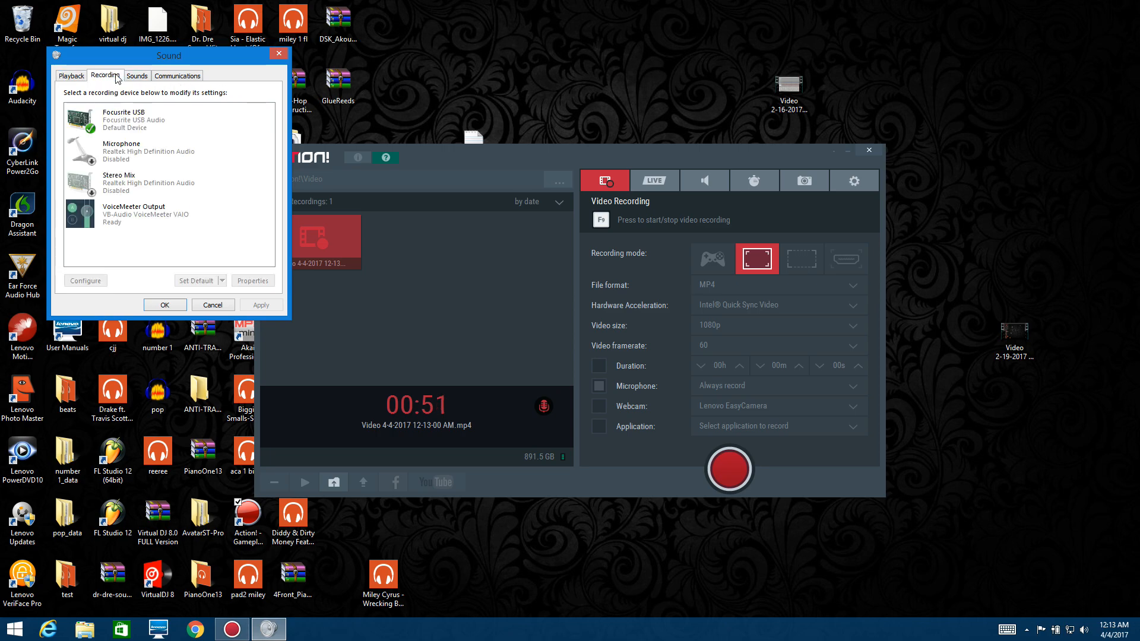
{"action": "right_click", "coordinate": [116, 120]}
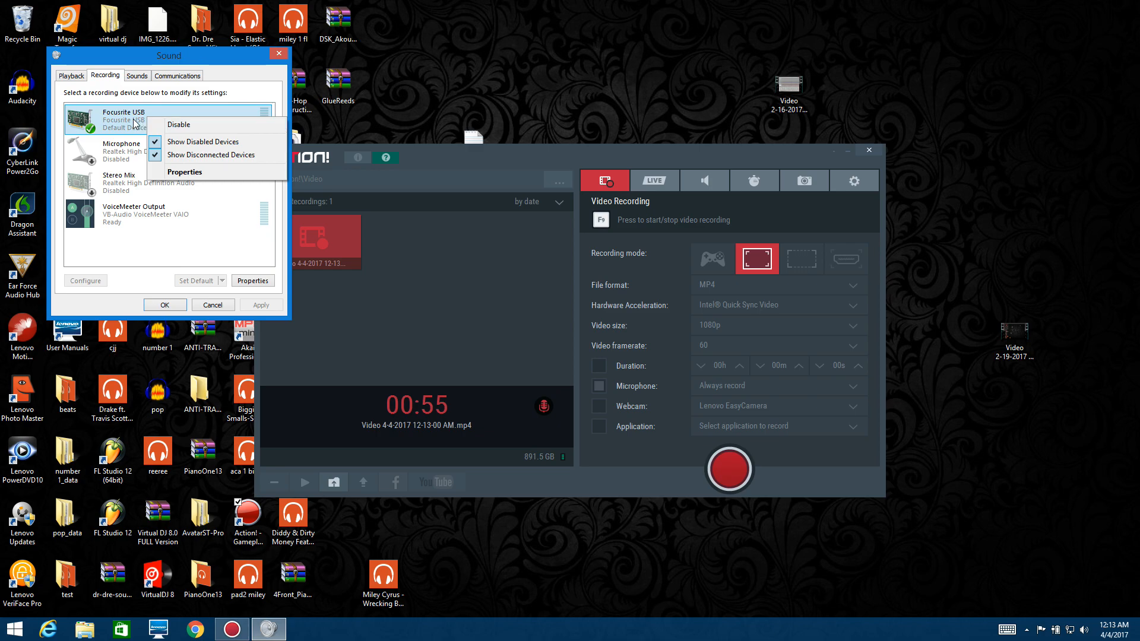
{"action": "mouse_move", "coordinate": [211, 155]}
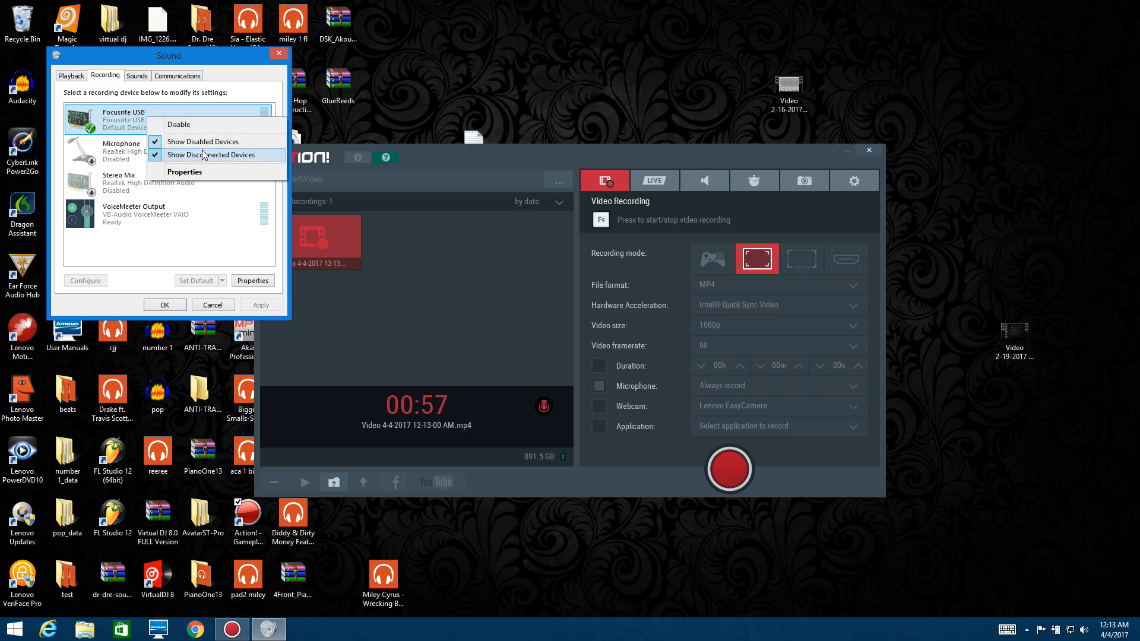
{"action": "mouse_move", "coordinate": [185, 172]}
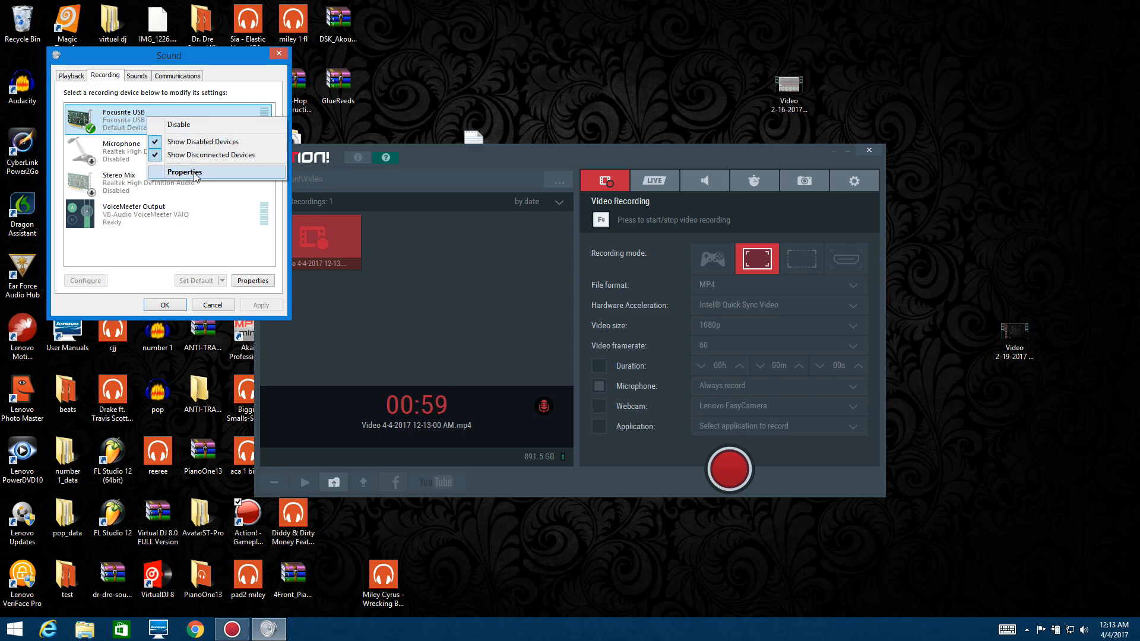
- In Focusrite USB properties, choose default format 1 channel, 24 bit, 44100 Hz (Studio Quality)
{"action": "left_click", "coordinate": [186, 172]}
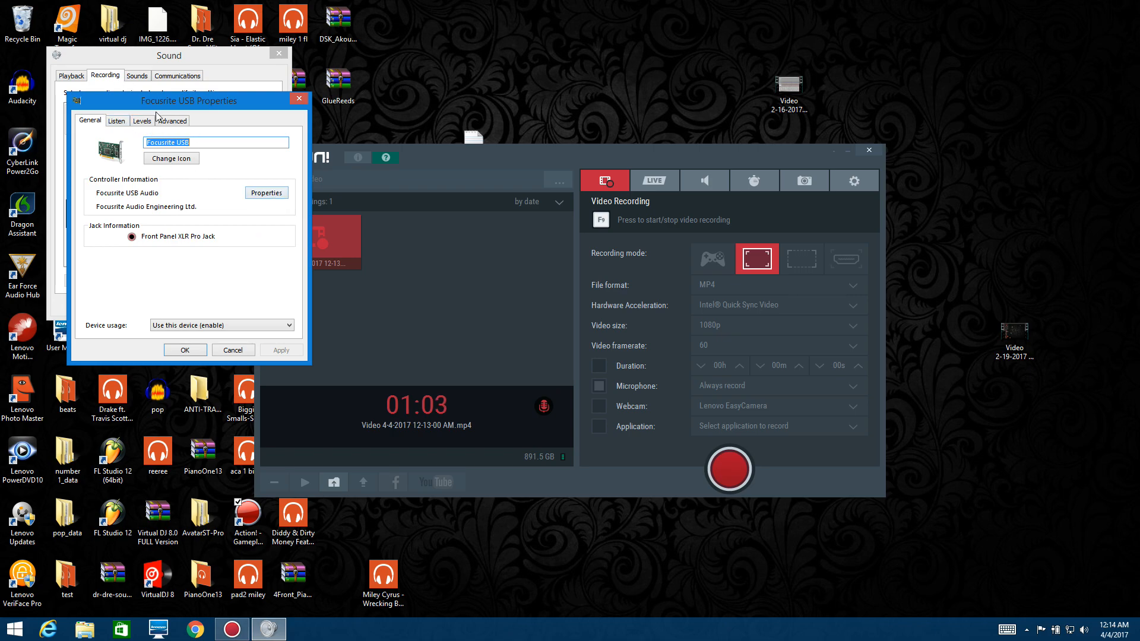
{"action": "left_click", "coordinate": [172, 120]}
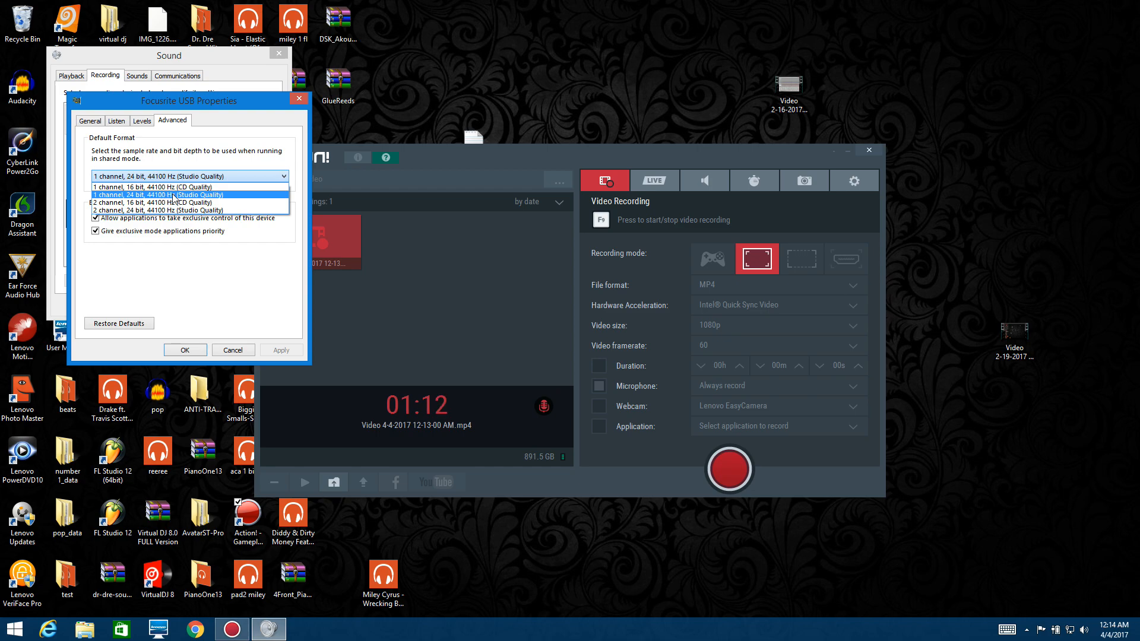
{"action": "left_click", "coordinate": [189, 194]}
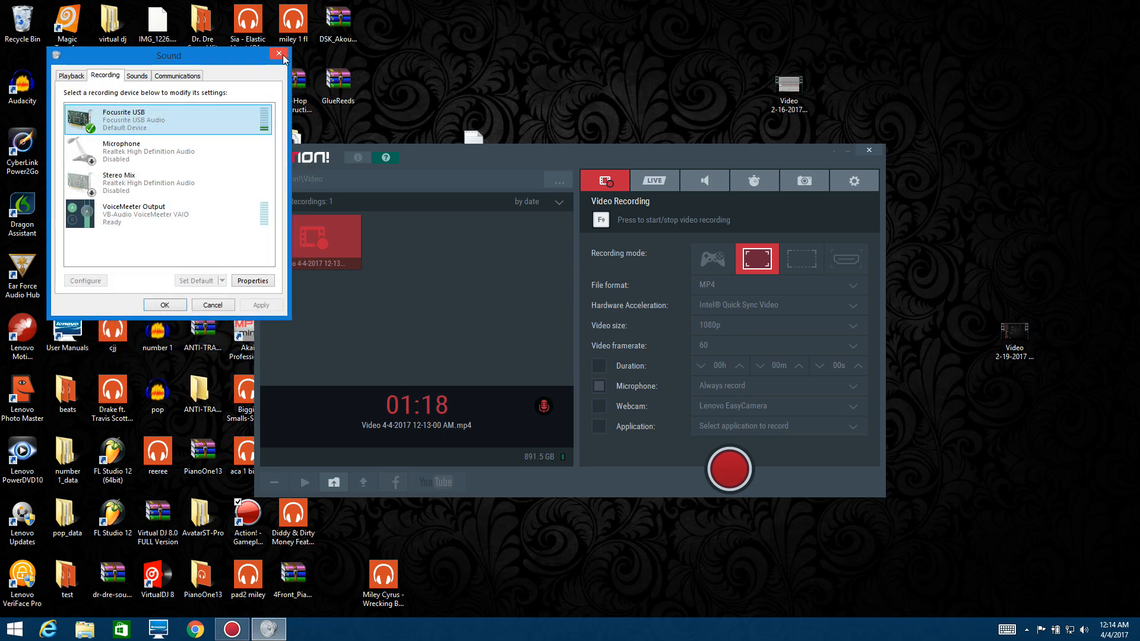
{"action": "mouse_move", "coordinate": [278, 54]}
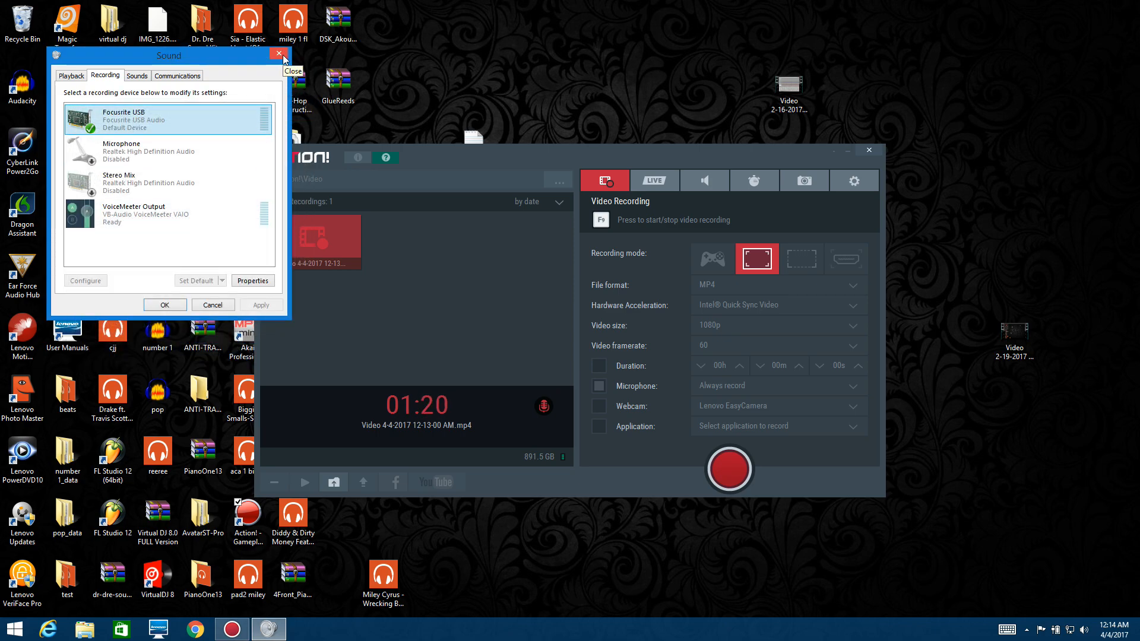